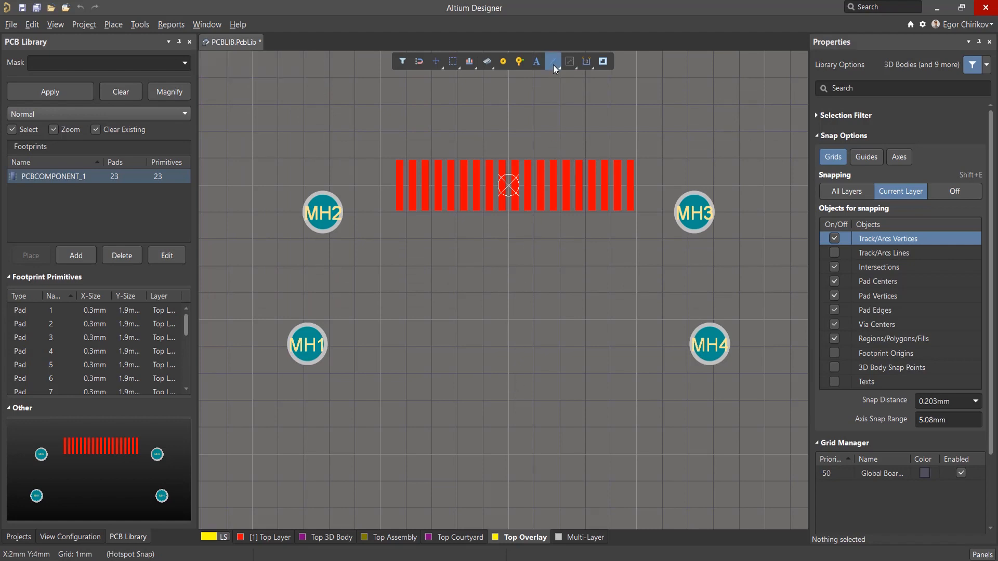
# Start placing 0.254 mm lines on the Top Overlay layer
pyautogui.click(552, 61)
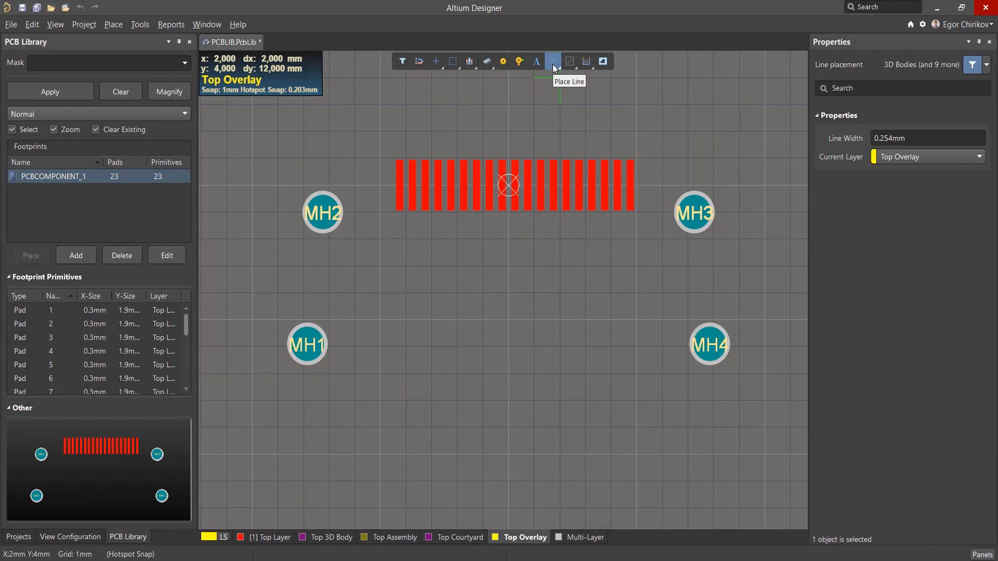
pyautogui.click(552, 61)
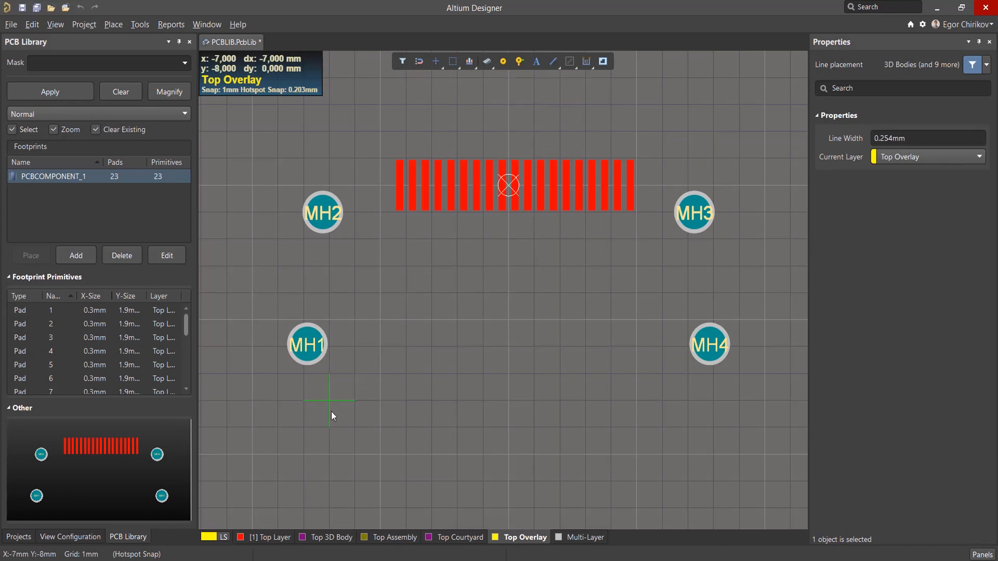
pyautogui.moveTo(329, 426)
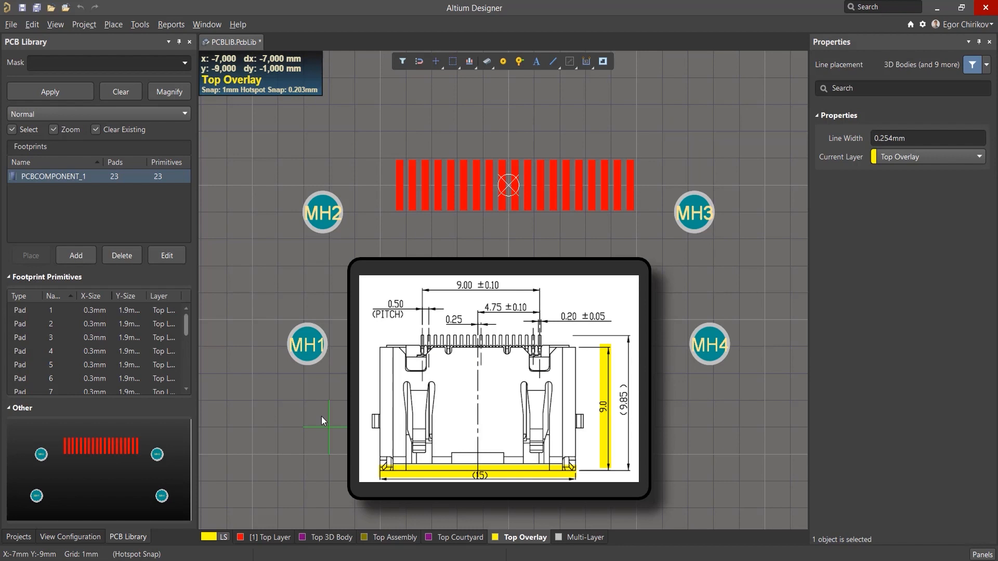
# Change the snap grid to 0.100 mm during line placement
pyautogui.press('g')
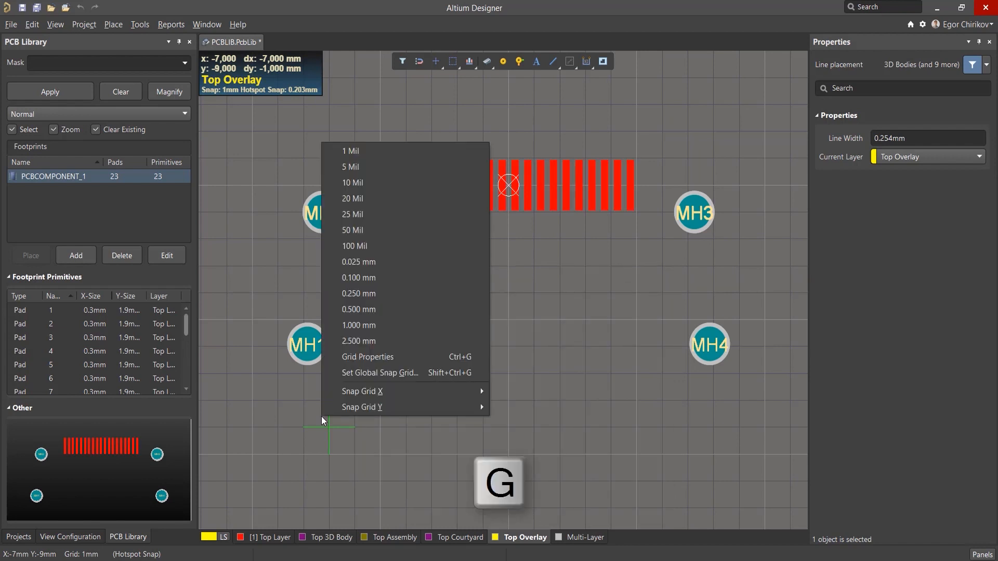
pyautogui.moveTo(388, 277)
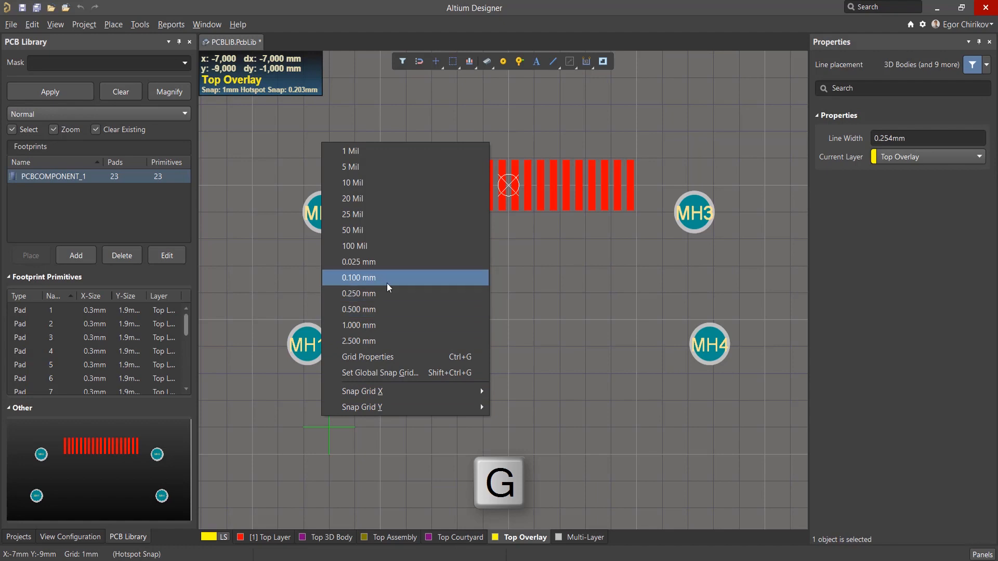
pyautogui.click(357, 278)
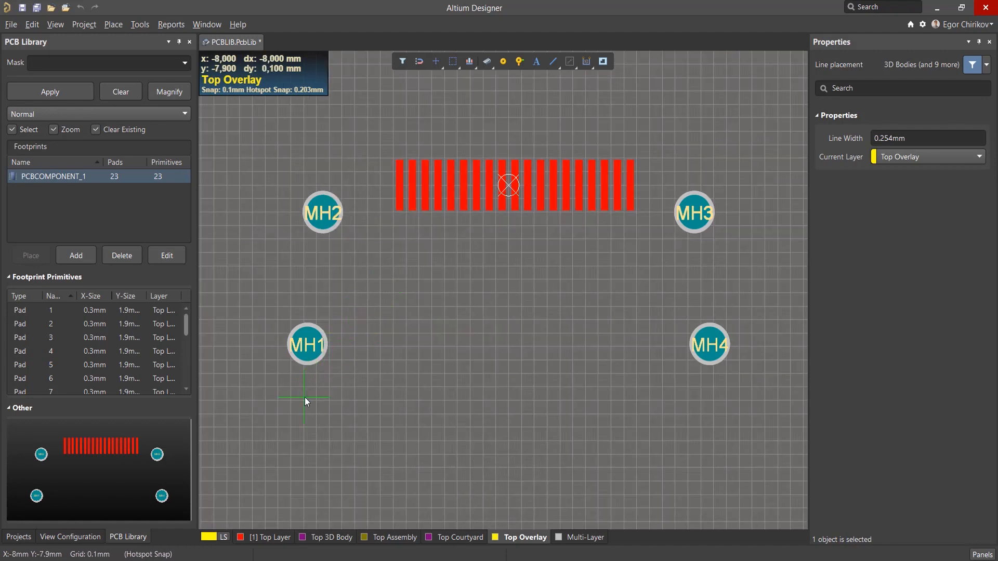
pyautogui.moveTo(299, 403)
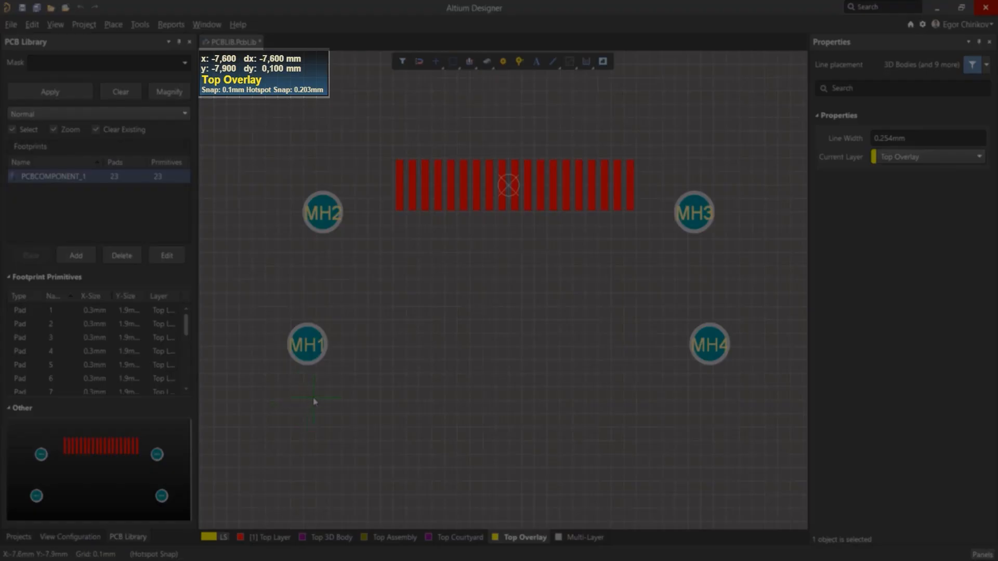
pyautogui.moveTo(317, 431)
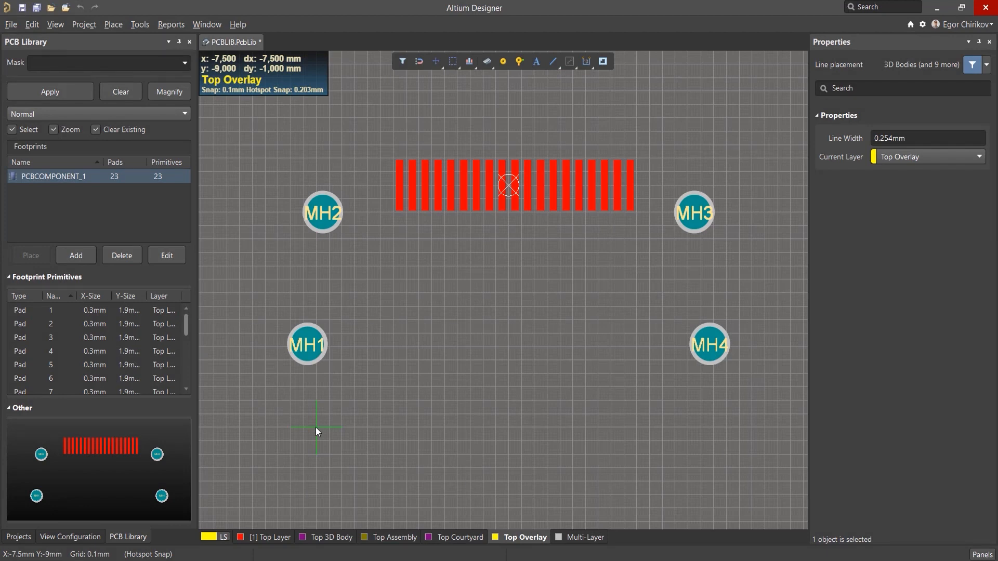
# Begin the first silkscreen outline segment below mounting hole MH1
pyautogui.click(711, 427)
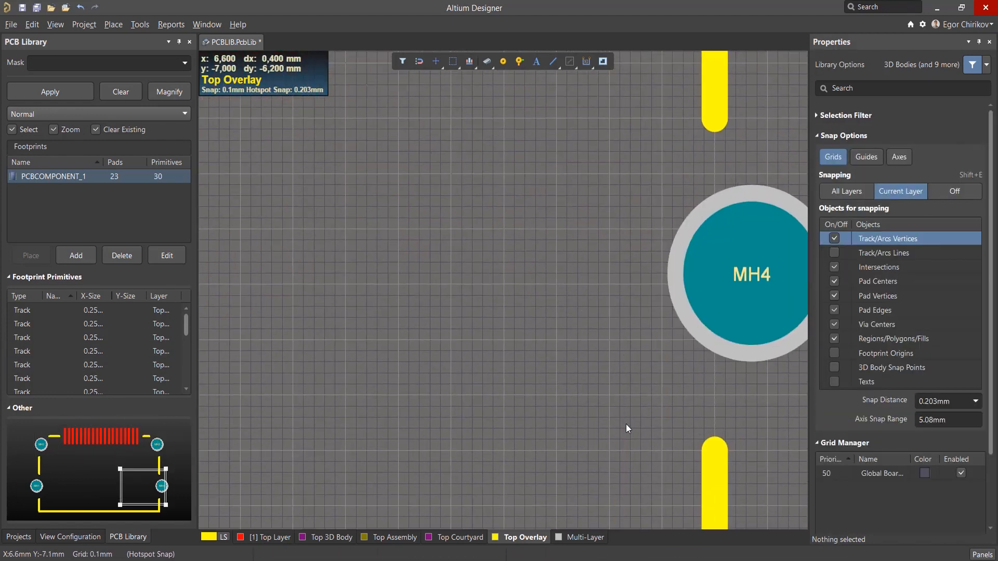
# Scroll the view toward pad 1 to place the pin-1 marker dot
pyautogui.scroll(-3)
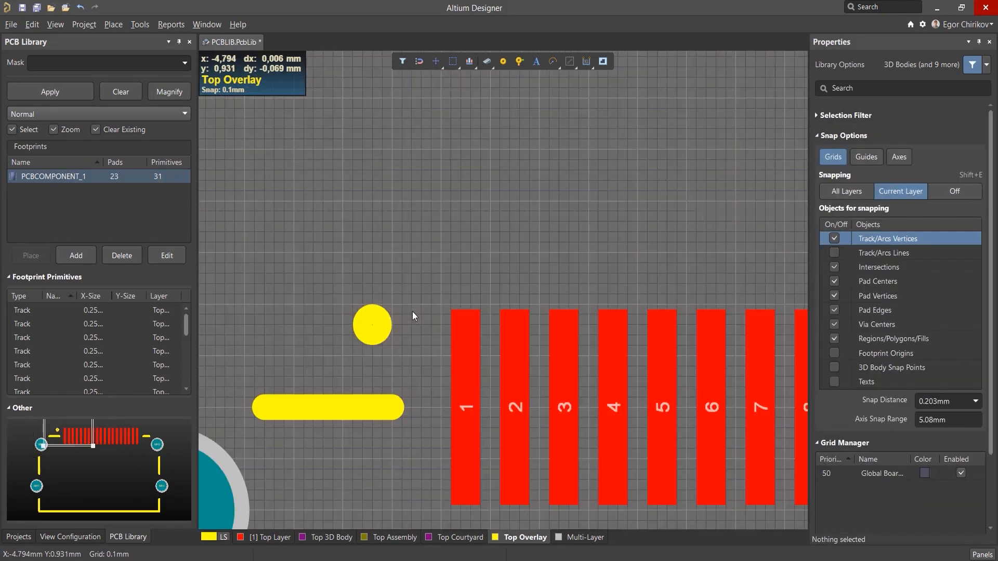
# Measure distance across the outline corner (9.341 mm), then clear the measurement
pyautogui.click(170, 24)
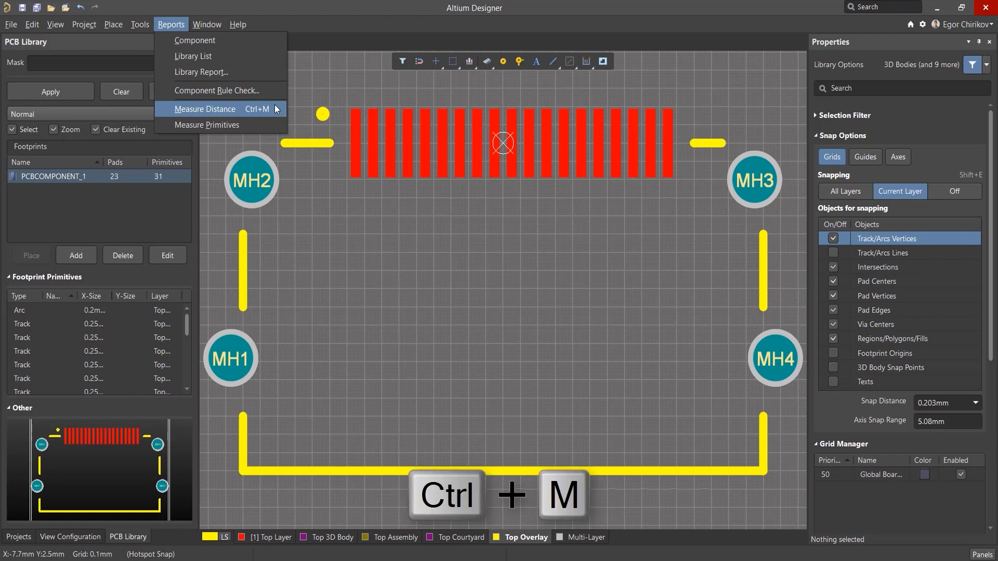
pyautogui.click(205, 108)
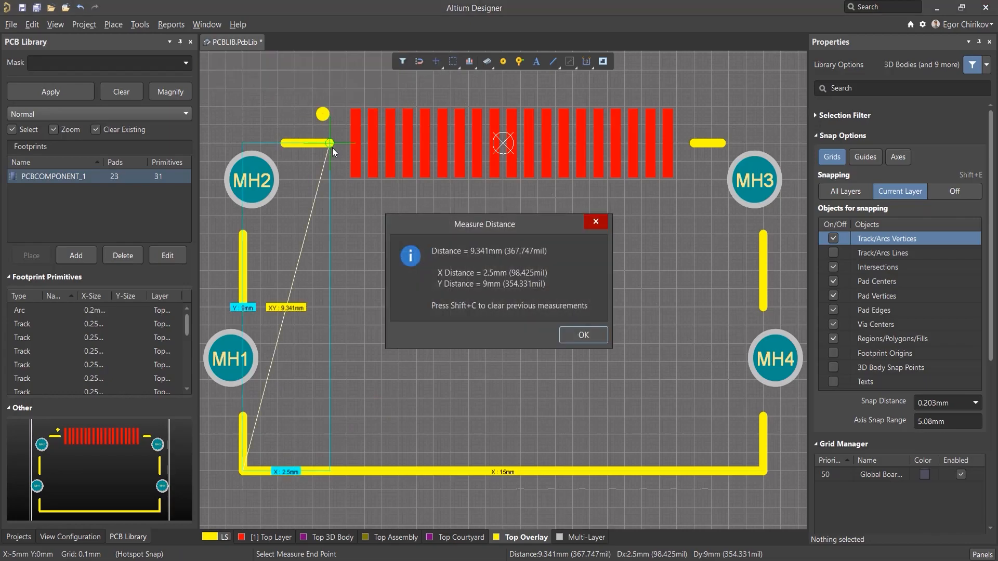
pyautogui.click(581, 335)
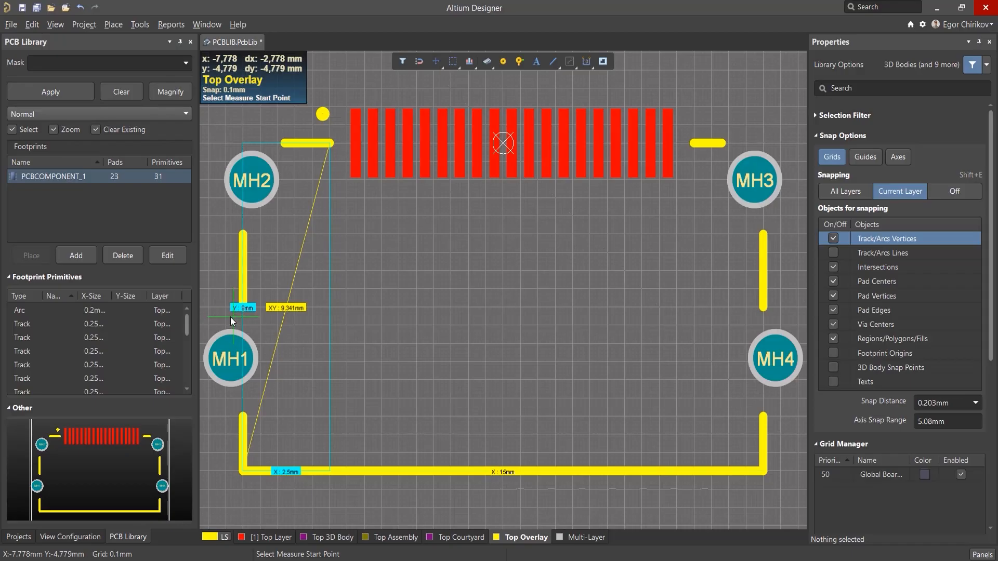
pyautogui.press('shift+c')
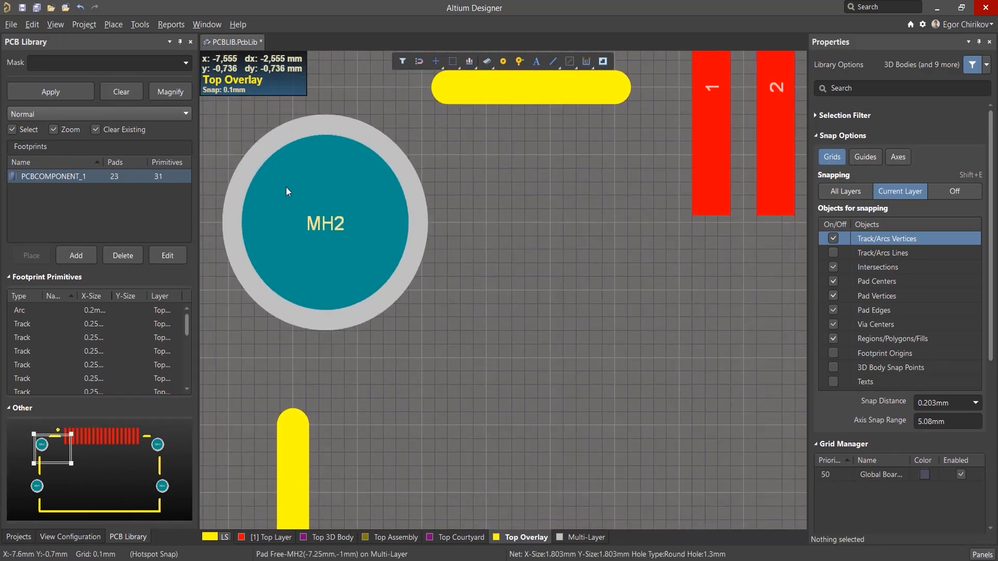
# Measure silkscreen clearances at MH2 (0.594 mm) and MH4 (0.711 mm)
pyautogui.click(170, 25)
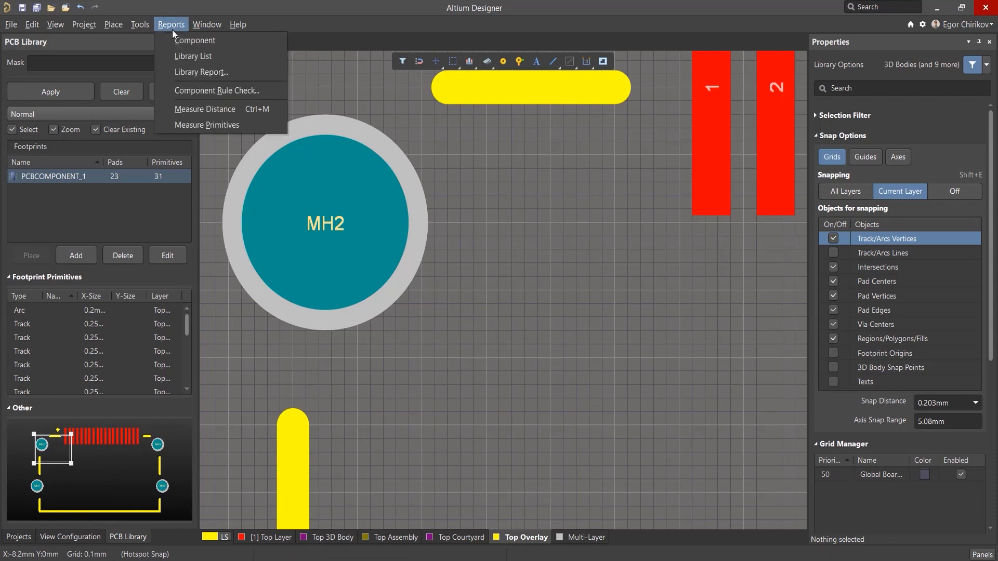
pyautogui.moveTo(207, 124)
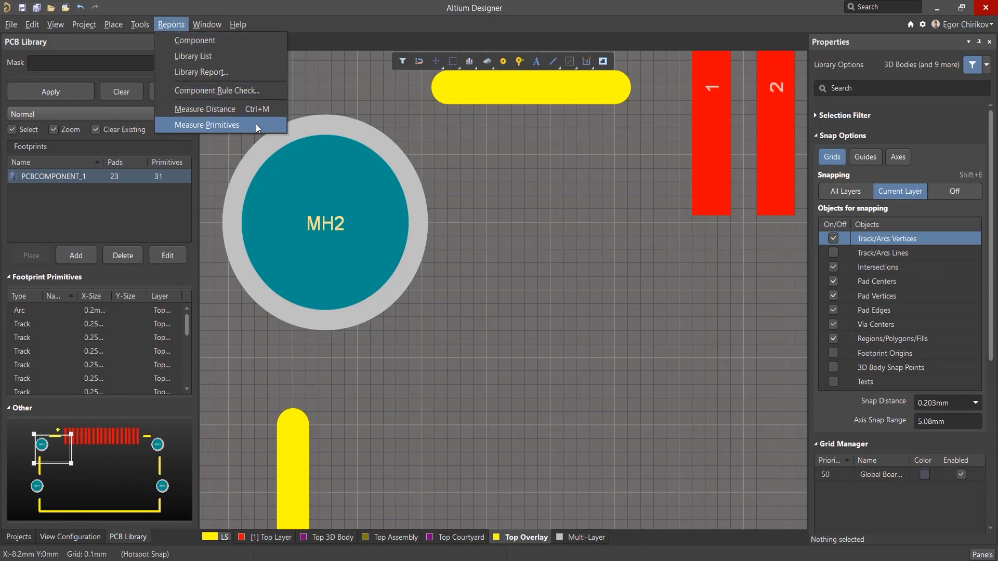
pyautogui.click(206, 125)
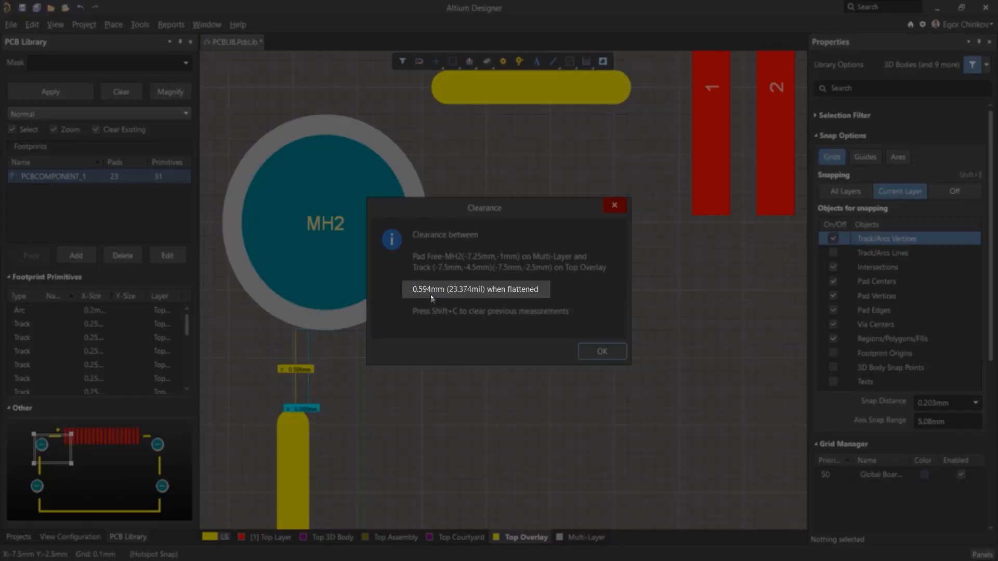
pyautogui.click(600, 352)
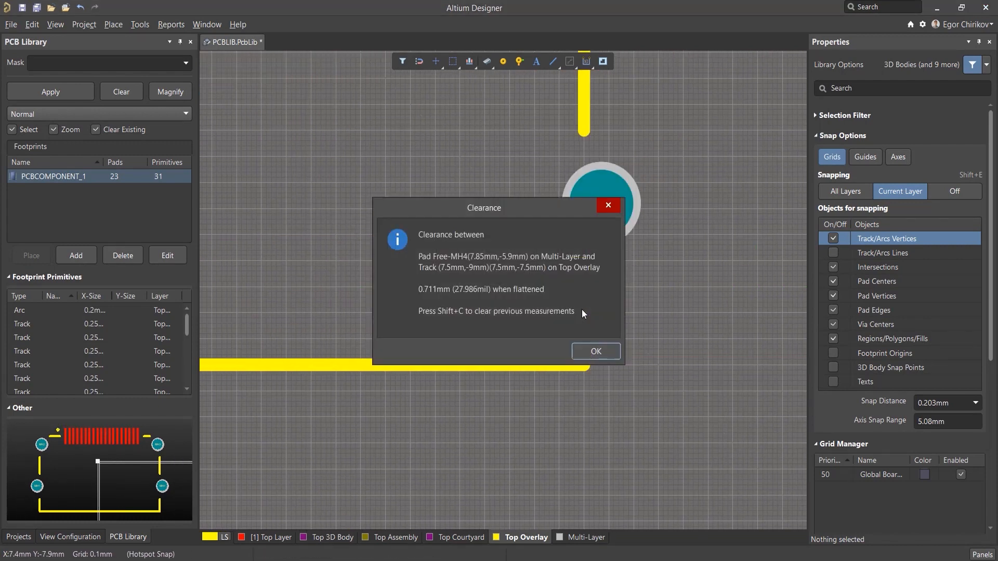
pyautogui.click(594, 351)
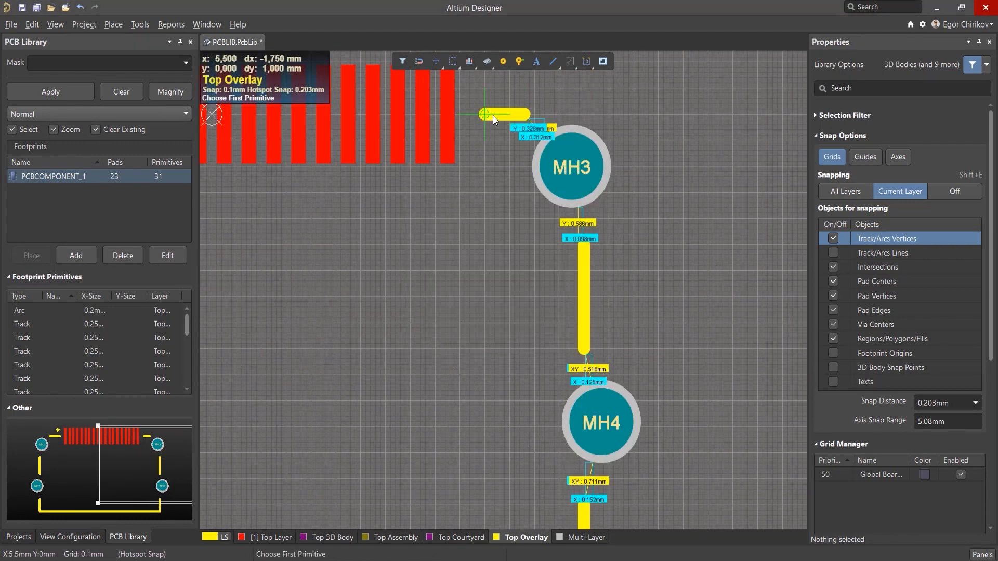
# Exit clearance measuring and clear all measurement labels from the canvas
pyautogui.press('shift+c')
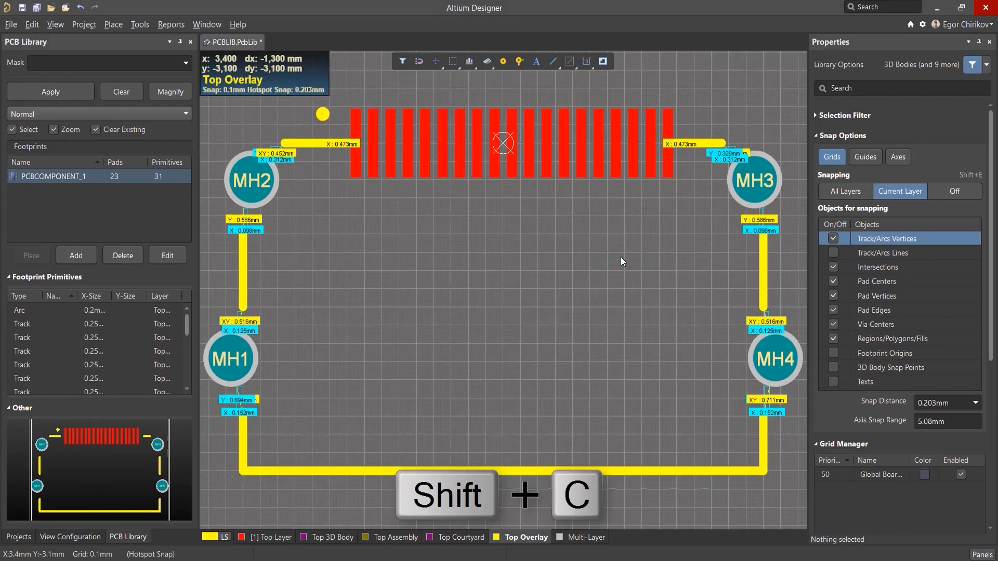
pyautogui.press('shift+c')
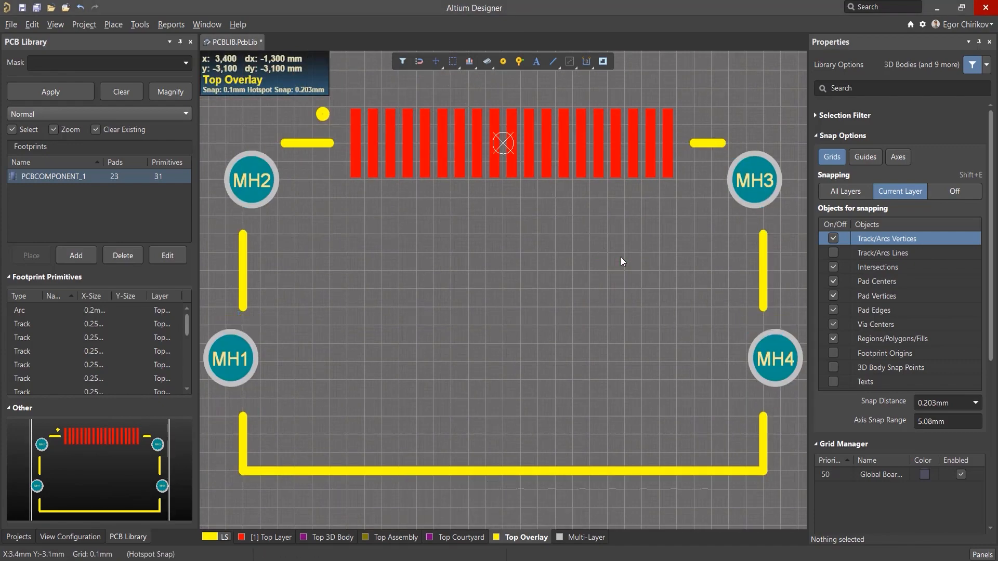